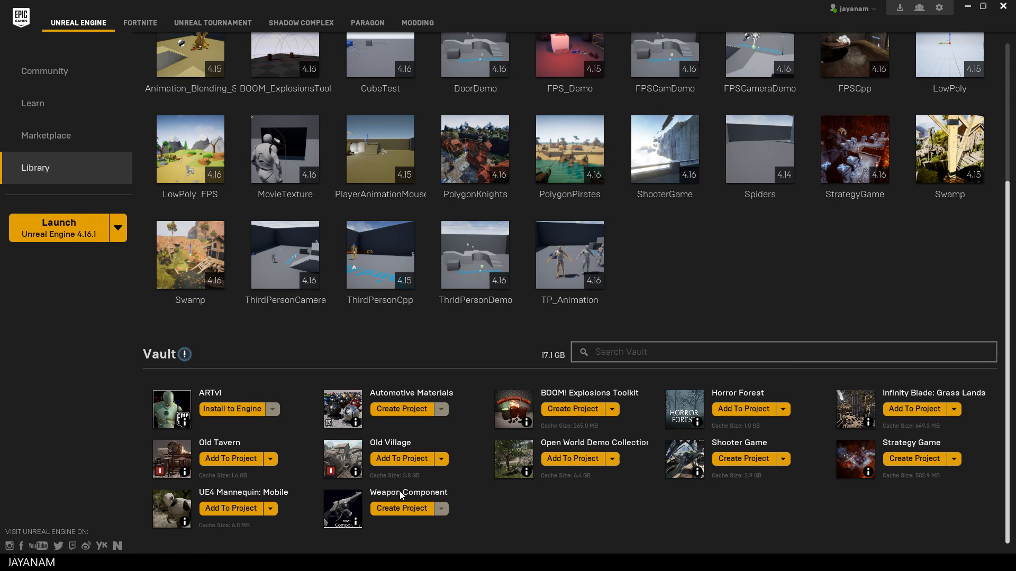
Create a WeaponComponent project on engine 4.17 from the Vault's Weapon Component pack.
{"action": "left_click", "coordinate": [400, 508]}
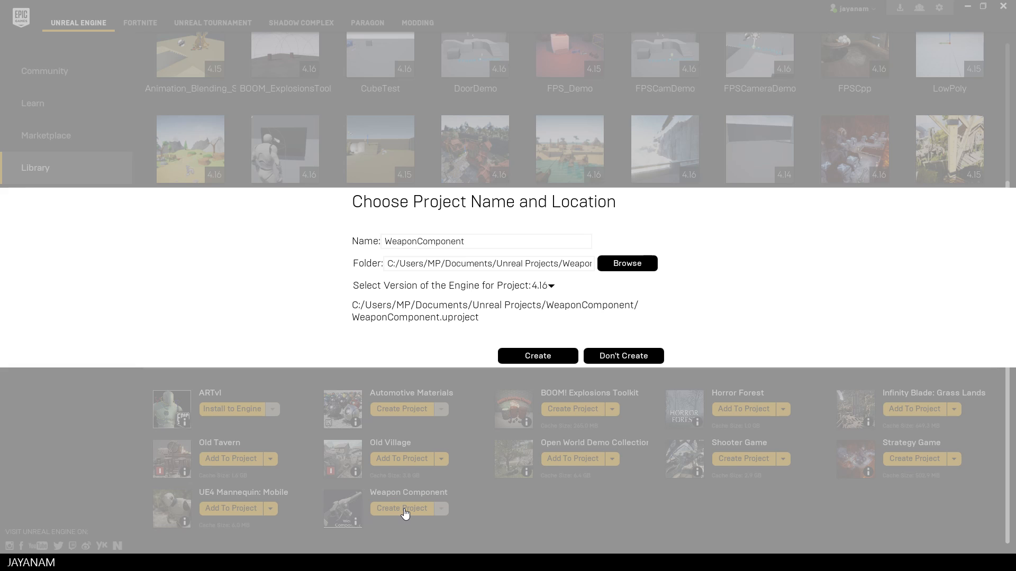
{"action": "mouse_move", "coordinate": [510, 302]}
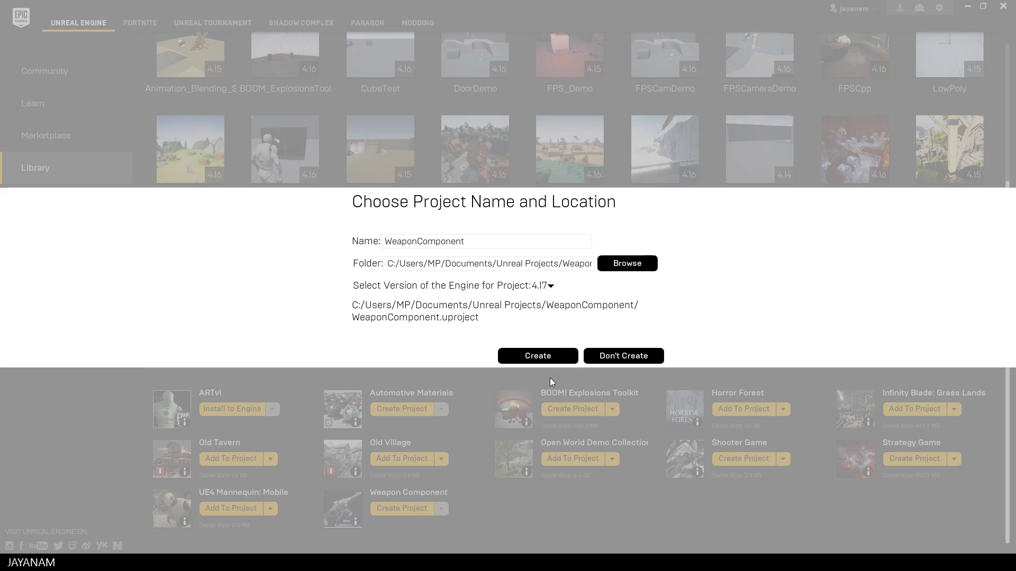
{"action": "left_click", "coordinate": [622, 356]}
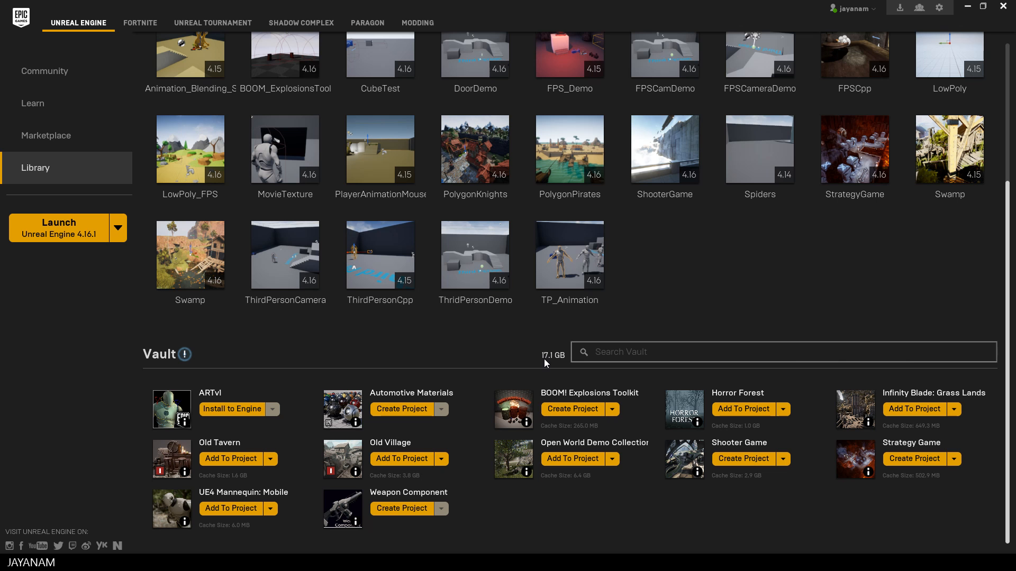
{"action": "left_click", "coordinate": [401, 508]}
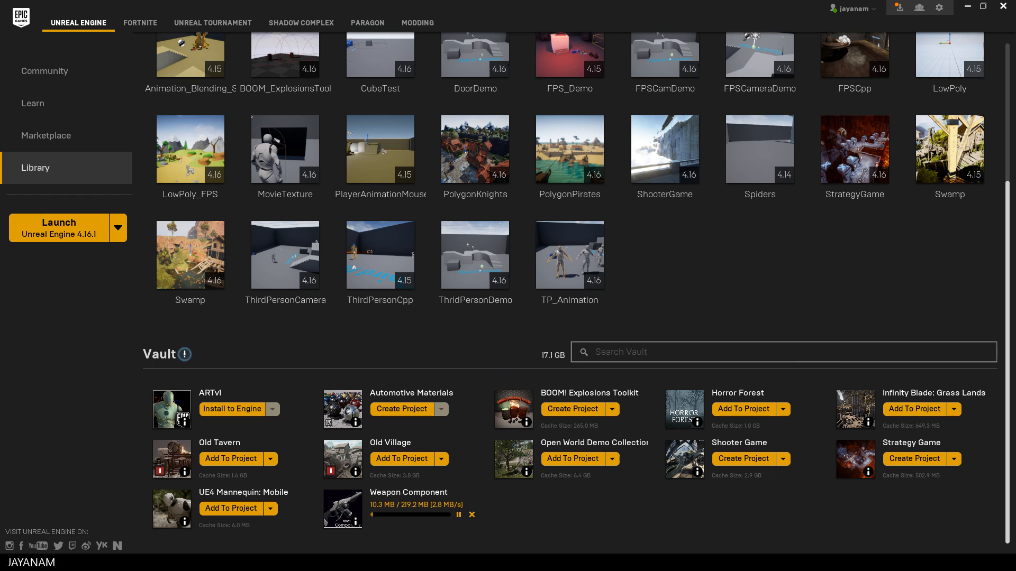
Open the WeaponComponent project and play the arena map holding a rifle.
{"action": "double_click", "coordinate": [673, 254]}
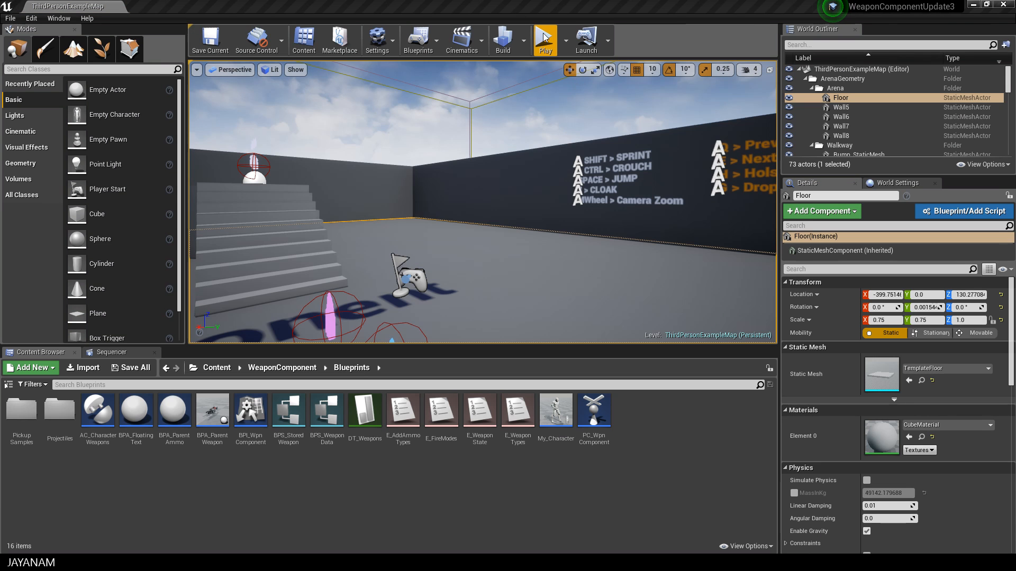
{"action": "left_click", "coordinate": [545, 40]}
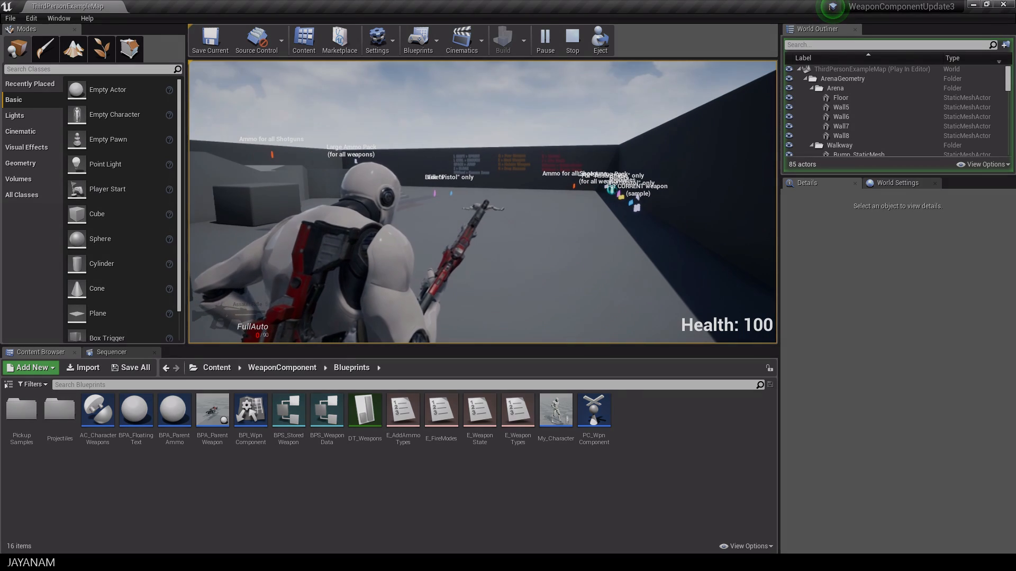
End the play session and open My_Character's event graph from the Content Browser.
{"action": "left_click", "coordinate": [571, 39]}
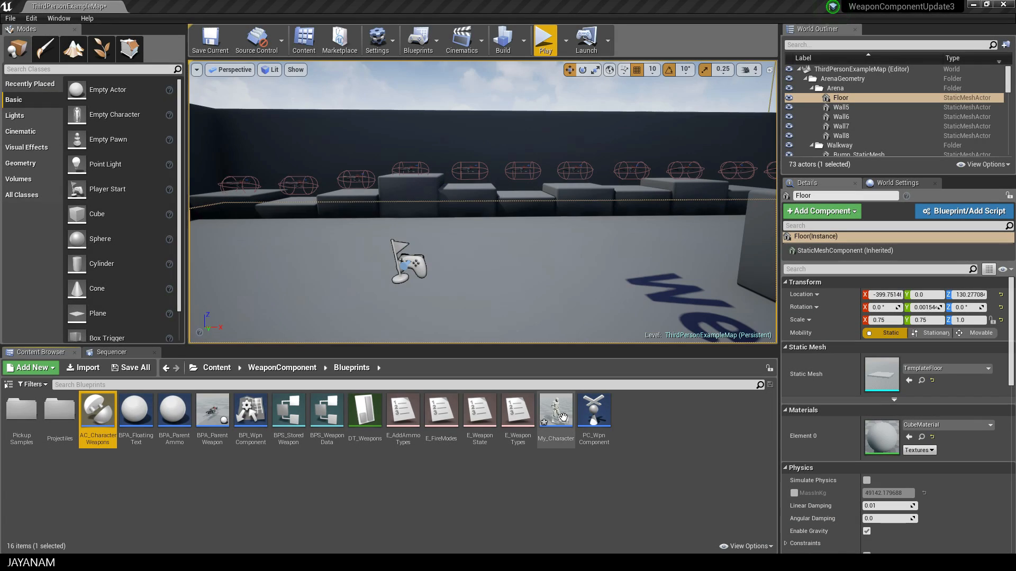
{"action": "double_click", "coordinate": [555, 408]}
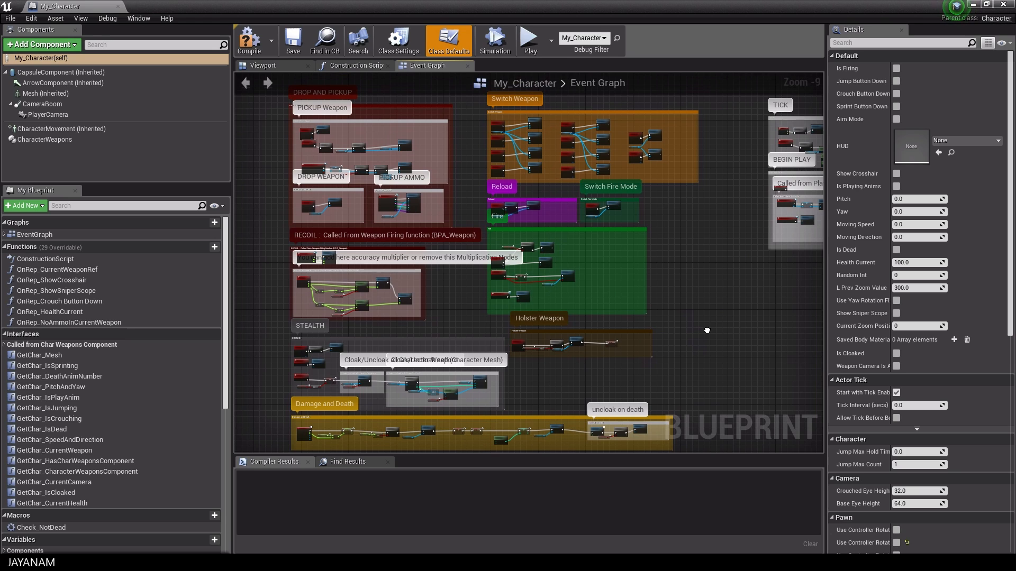
{"action": "mouse_move", "coordinate": [732, 351]}
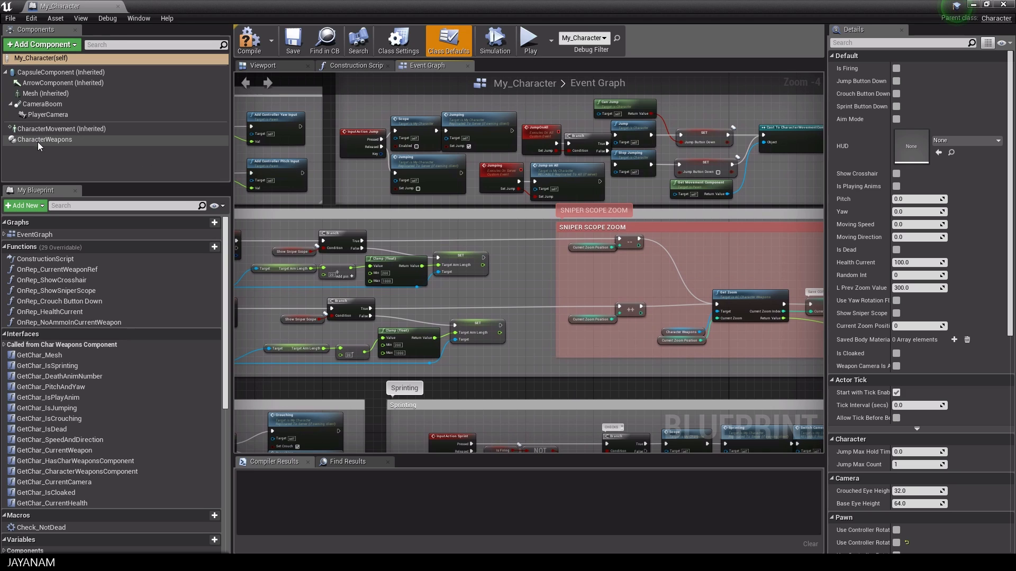
Set CharacterWeapons Initial Weapons 0 to AssaultRifle with 999 ammo and compile.
{"action": "left_click", "coordinate": [46, 139]}
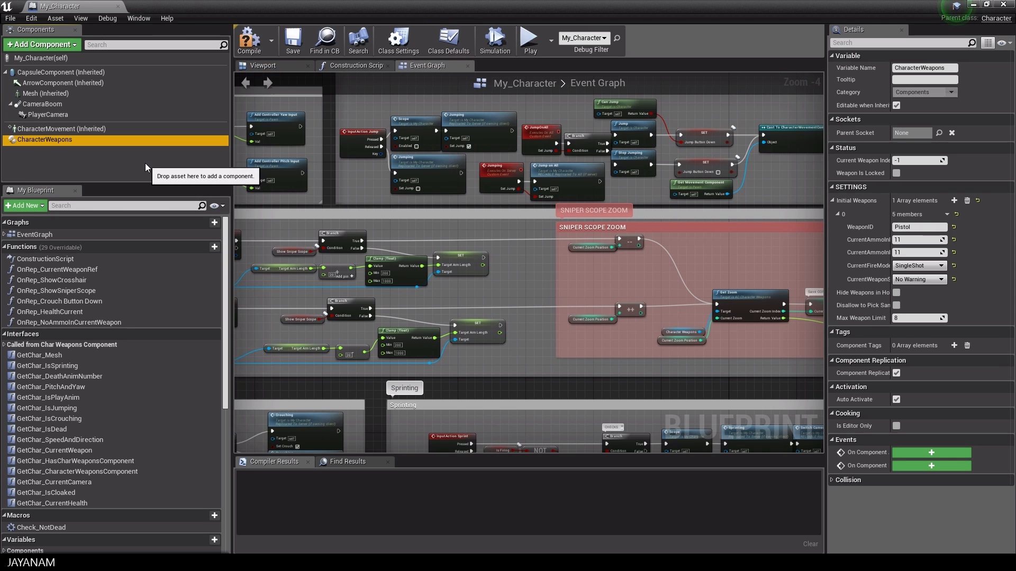
{"action": "mouse_move", "coordinate": [120, 190]}
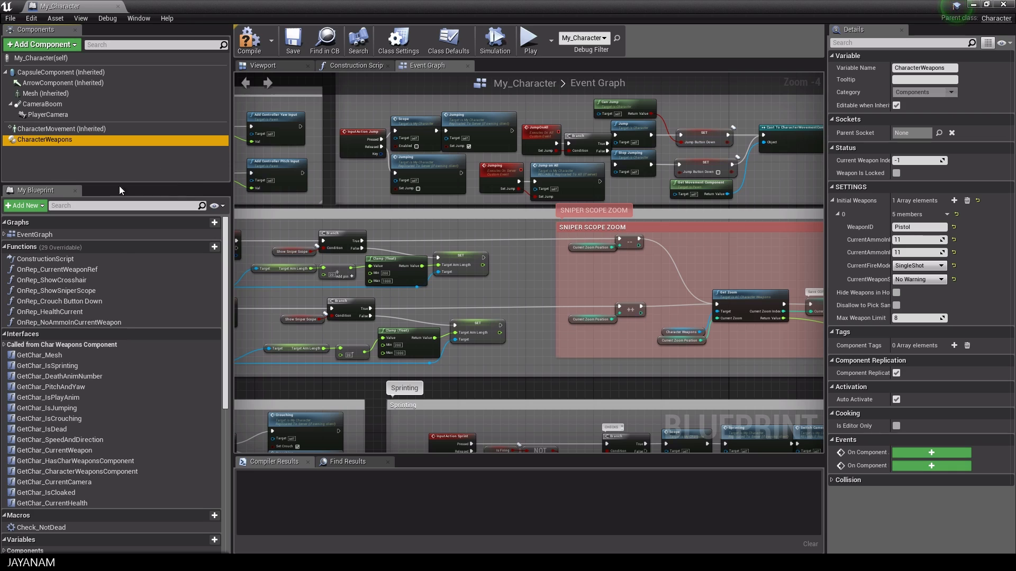
{"action": "mouse_move", "coordinate": [918, 227]}
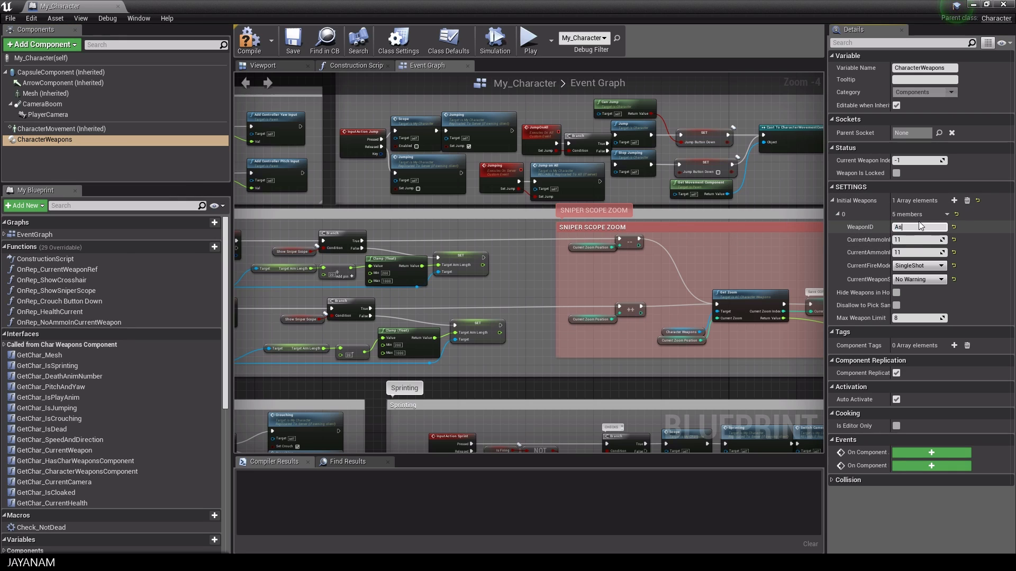
{"action": "type", "text": "AssaultRifle"}
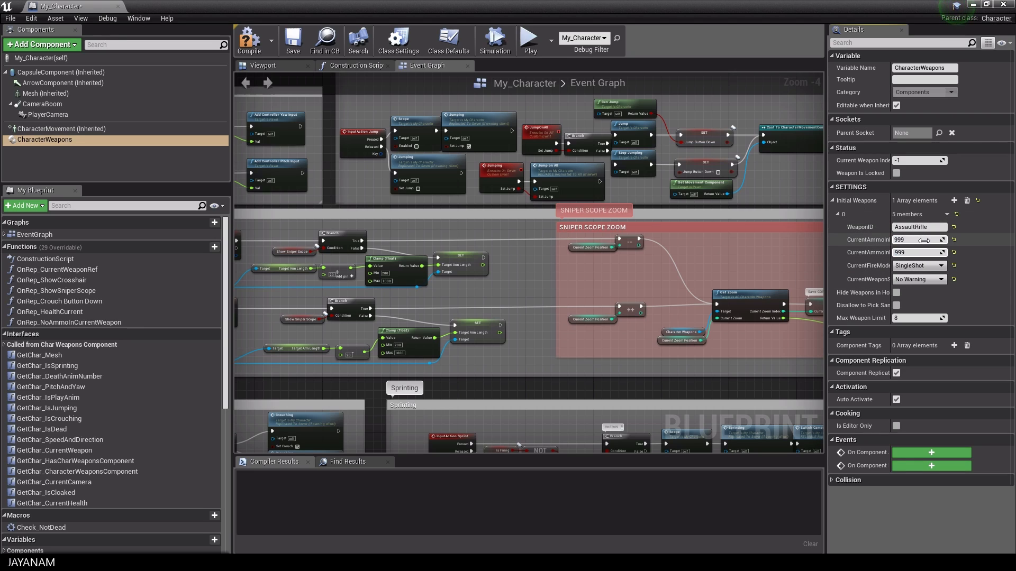
{"action": "left_click", "coordinate": [917, 265]}
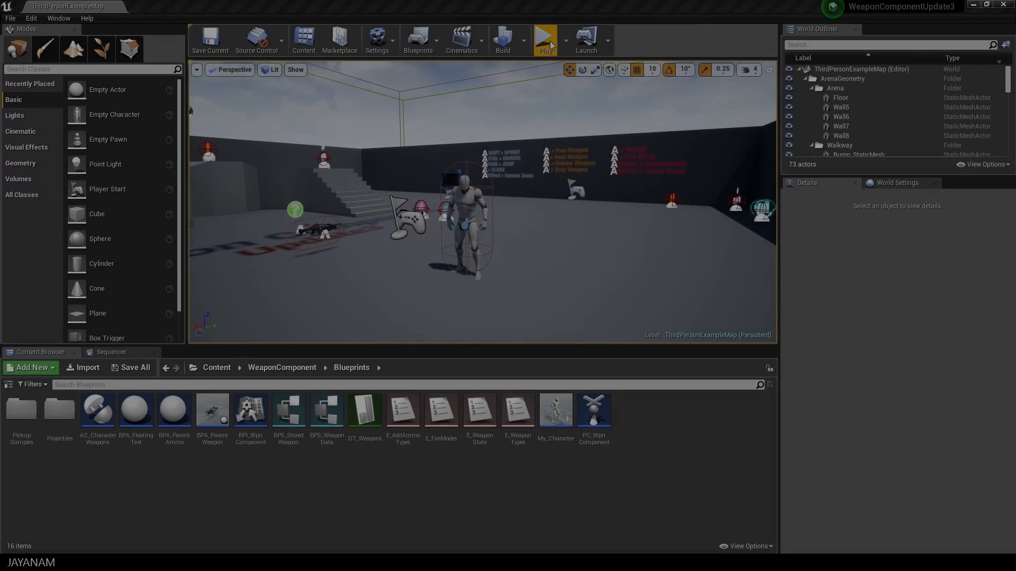
Play-test the level carrying the AssaultRifle, then end the session.
{"action": "left_click", "coordinate": [545, 39]}
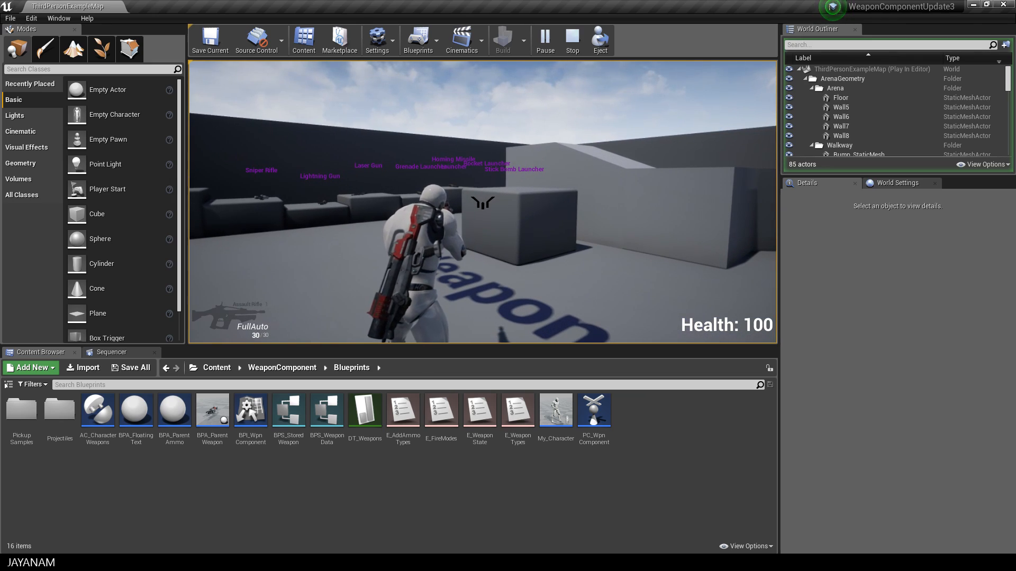
{"action": "left_click", "coordinate": [572, 40]}
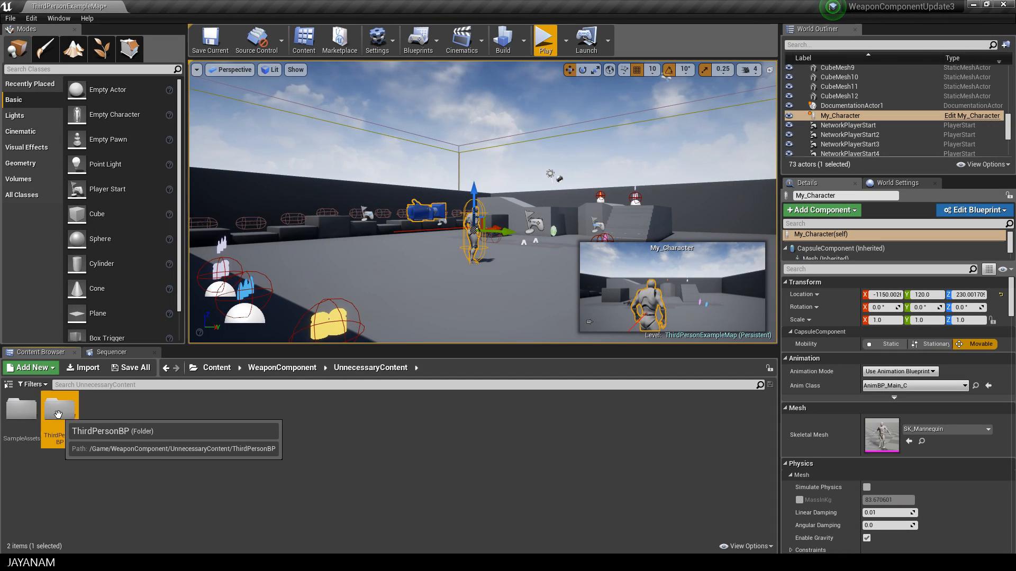
Open ThirdPersonGameMode to confirm PC_WpnComponent controller and My_Character default pawn.
{"action": "double_click", "coordinate": [59, 407]}
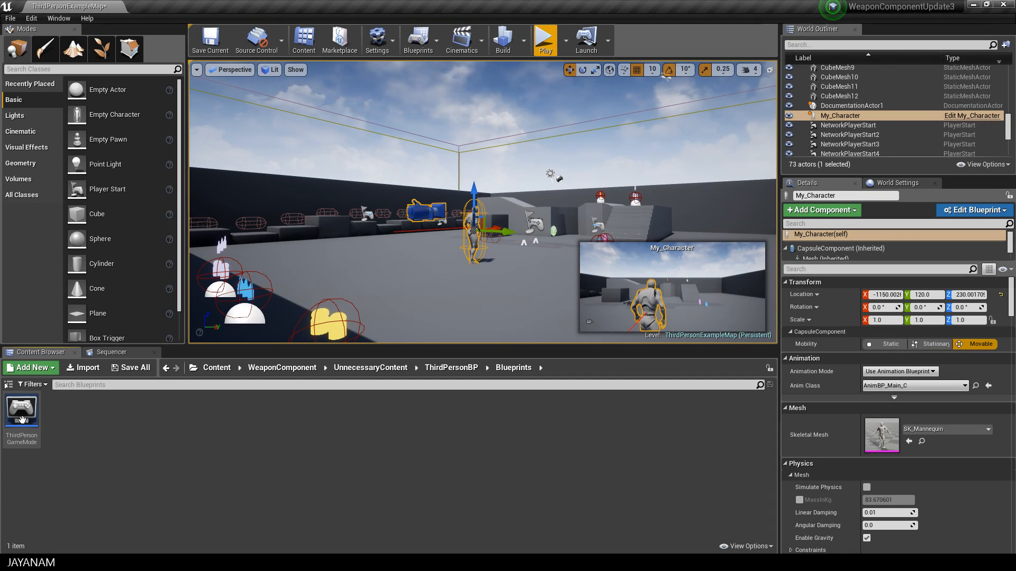
{"action": "double_click", "coordinate": [21, 413]}
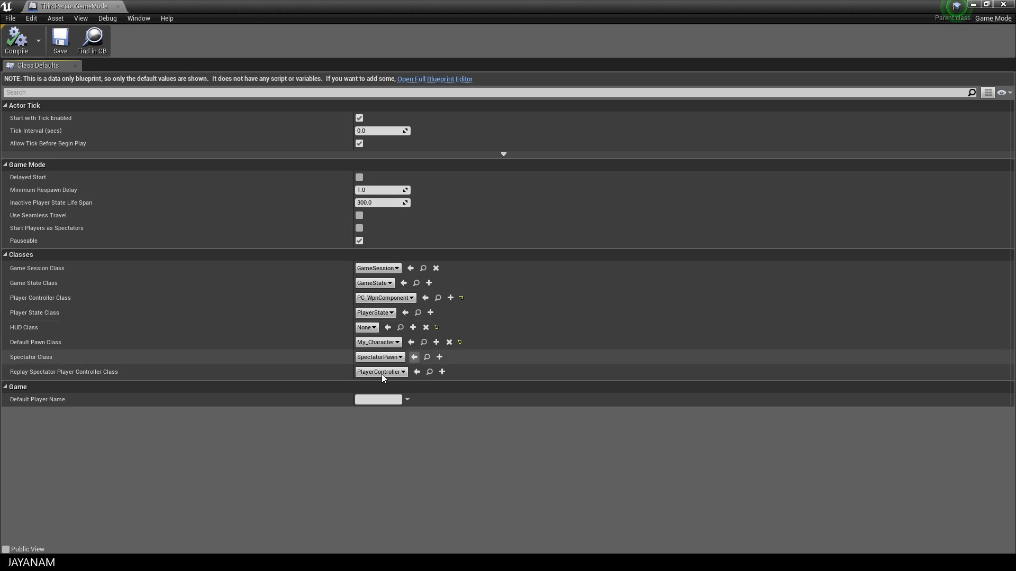
{"action": "mouse_move", "coordinate": [386, 297]}
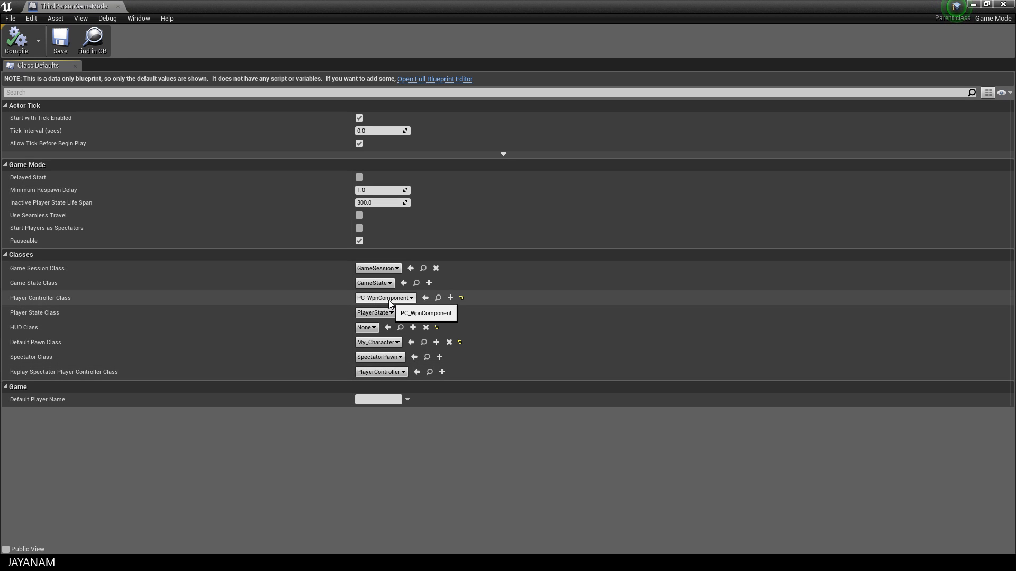
{"action": "mouse_move", "coordinate": [379, 343]}
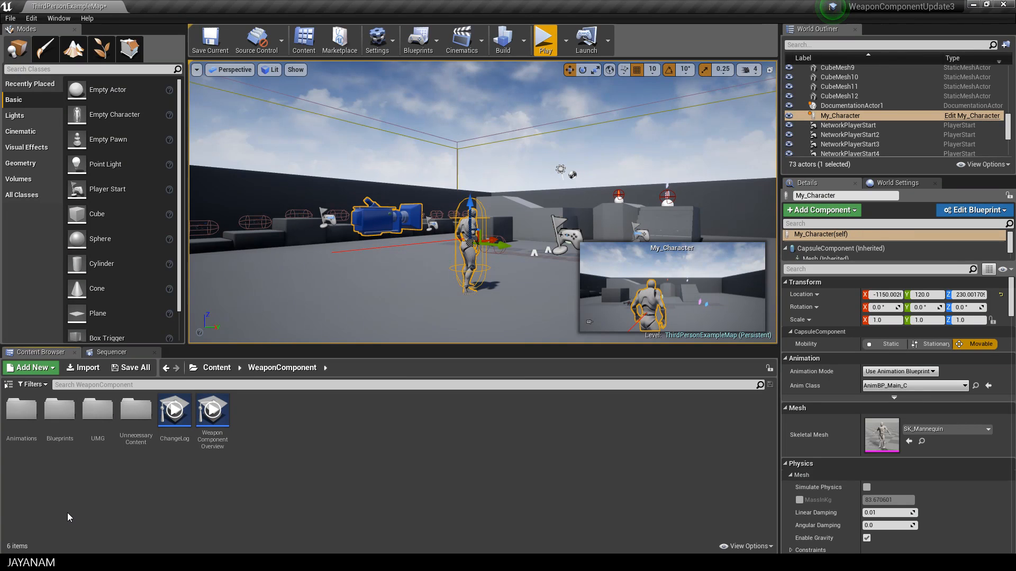
Inspect W_WpnCompHUD's weapon panel and Health: 100 display, then close it.
{"action": "double_click", "coordinate": [97, 410]}
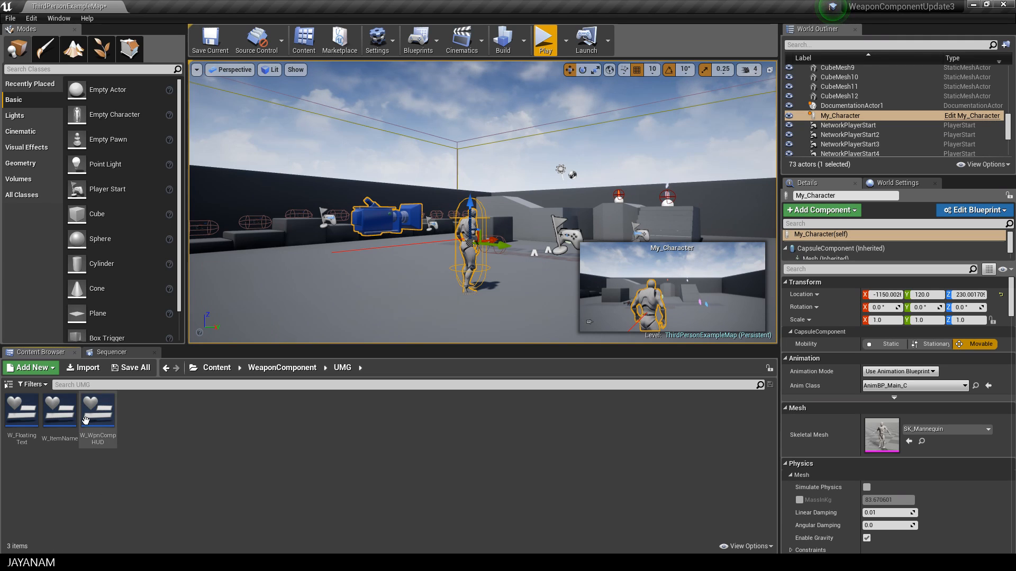
{"action": "double_click", "coordinate": [97, 413]}
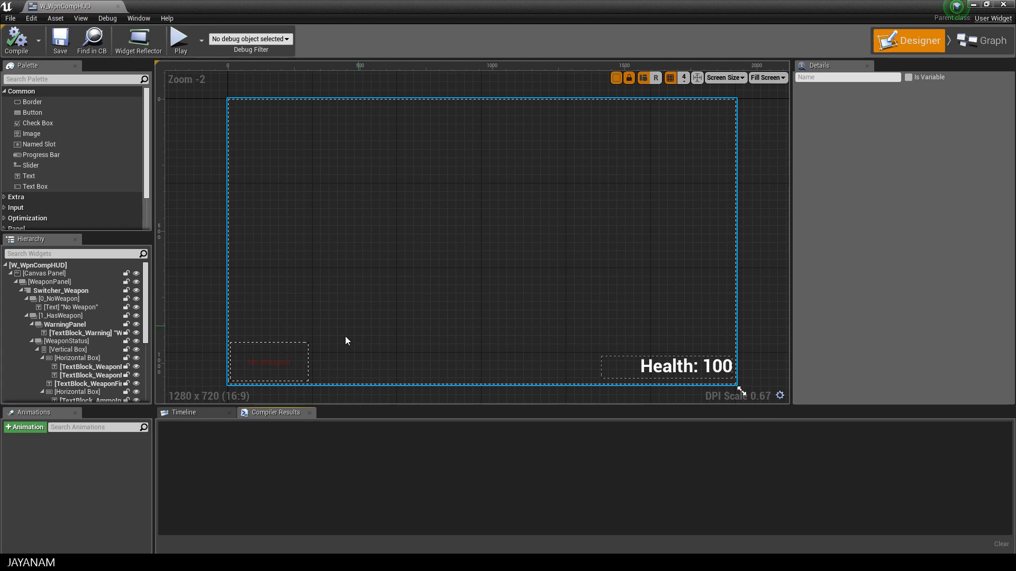
{"action": "left_click", "coordinate": [269, 362]}
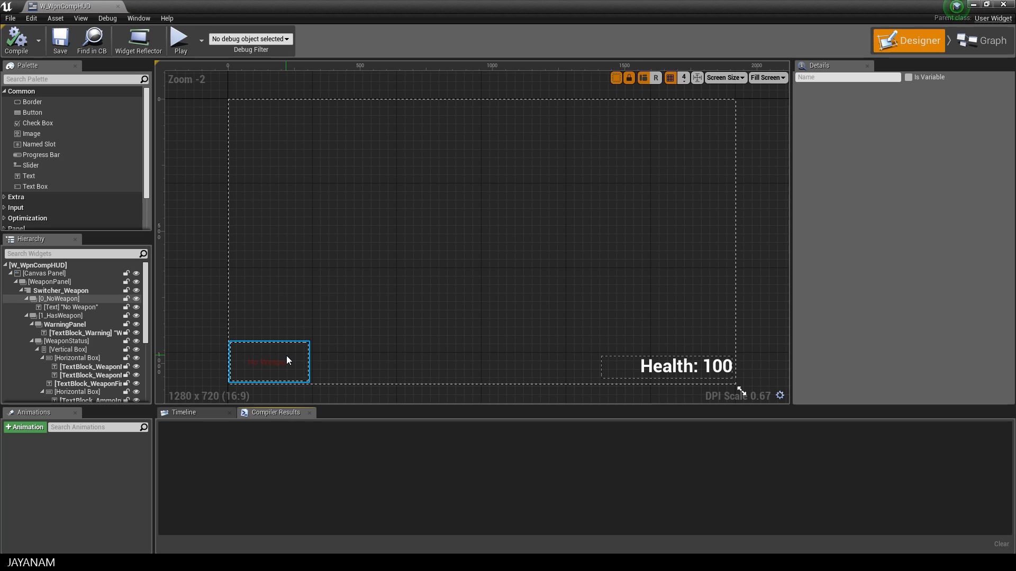
{"action": "left_click", "coordinate": [686, 367]}
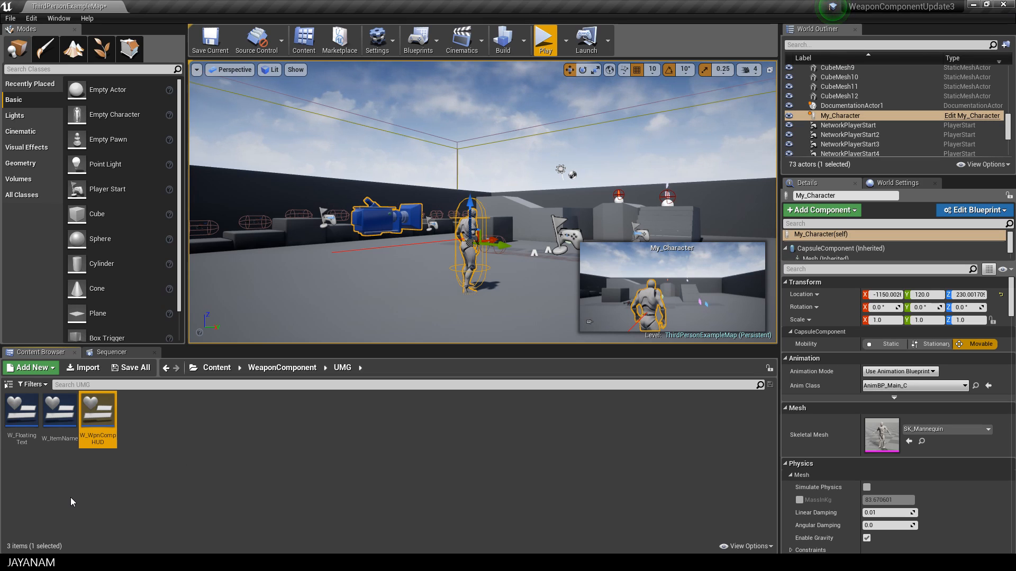
Open the DT_Weapons data table and select the LaserGun row.
{"action": "left_click", "coordinate": [282, 367]}
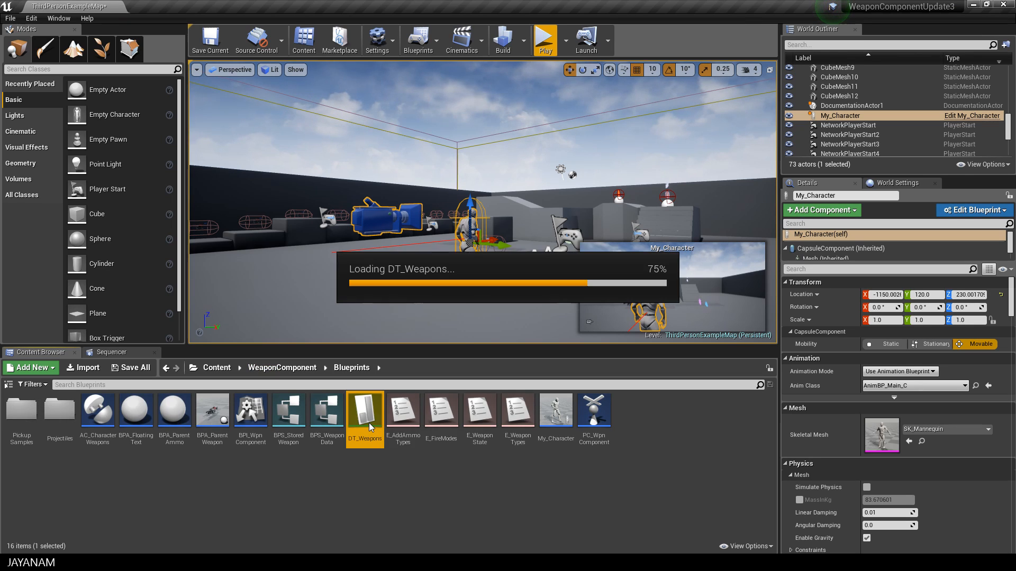
{"action": "double_click", "coordinate": [365, 410]}
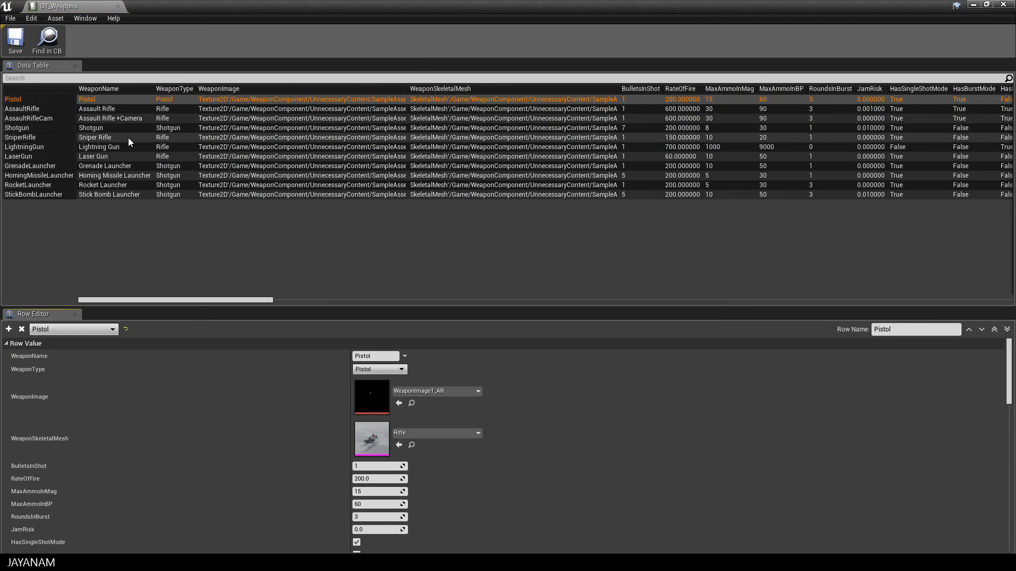
{"action": "left_click", "coordinate": [21, 108]}
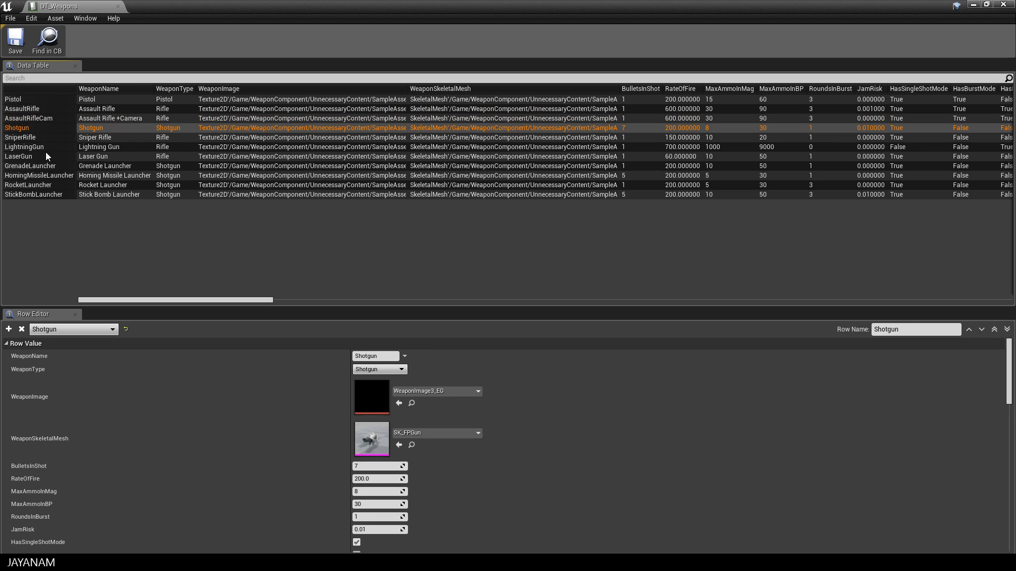
{"action": "left_click", "coordinate": [18, 156]}
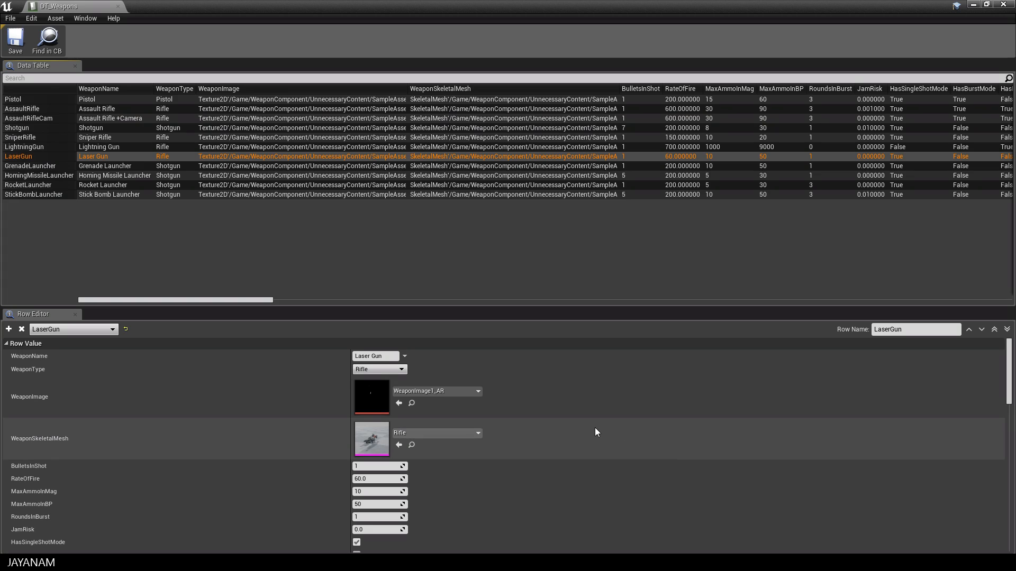
Scroll through LaserGun's ammo, damage, projectile, sound and animation properties.
{"action": "scroll", "scroll_direction": "down", "scroll_amount": 3}
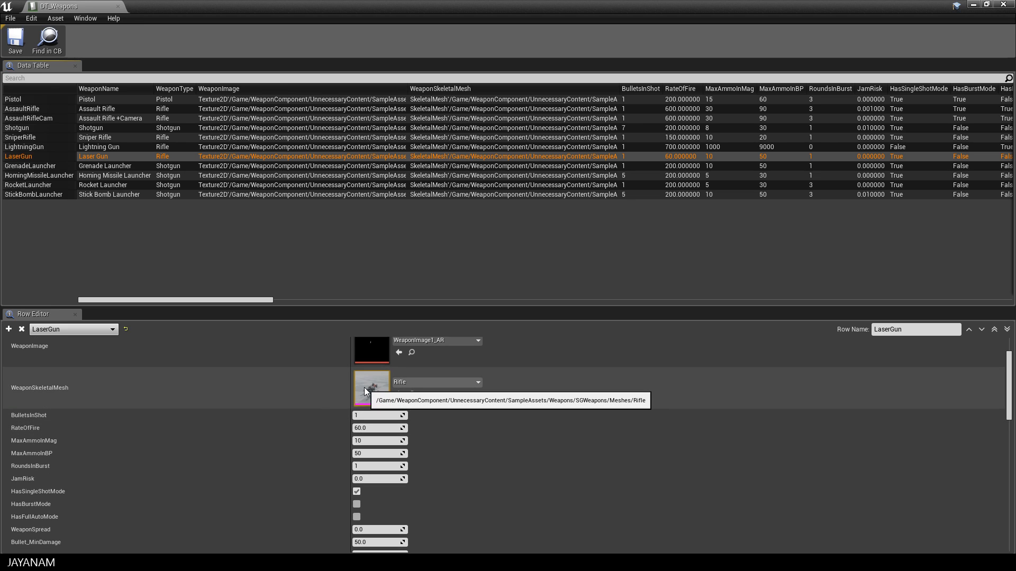
{"action": "mouse_move", "coordinate": [499, 443]}
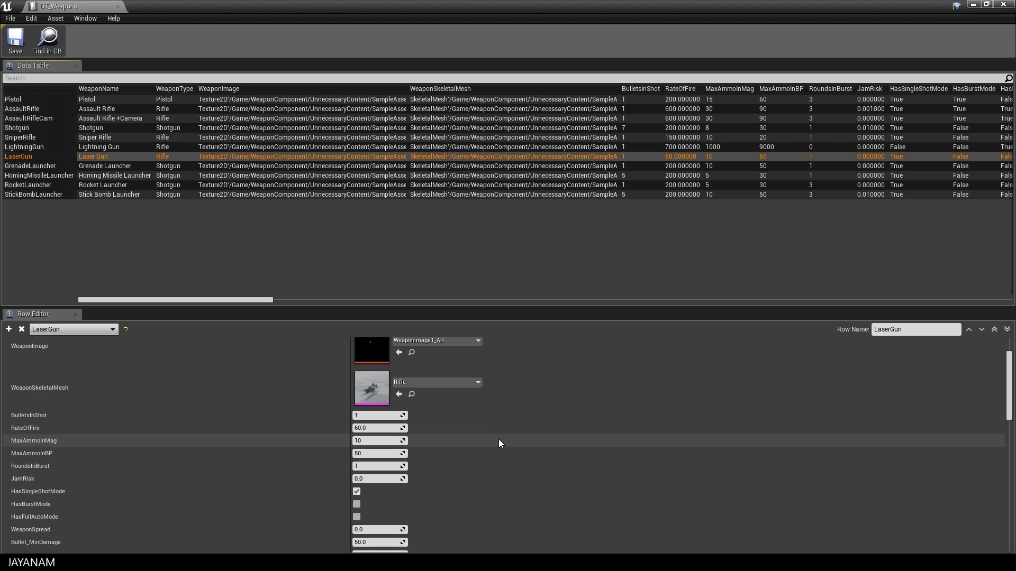
{"action": "scroll", "scroll_direction": "down", "scroll_amount": 3}
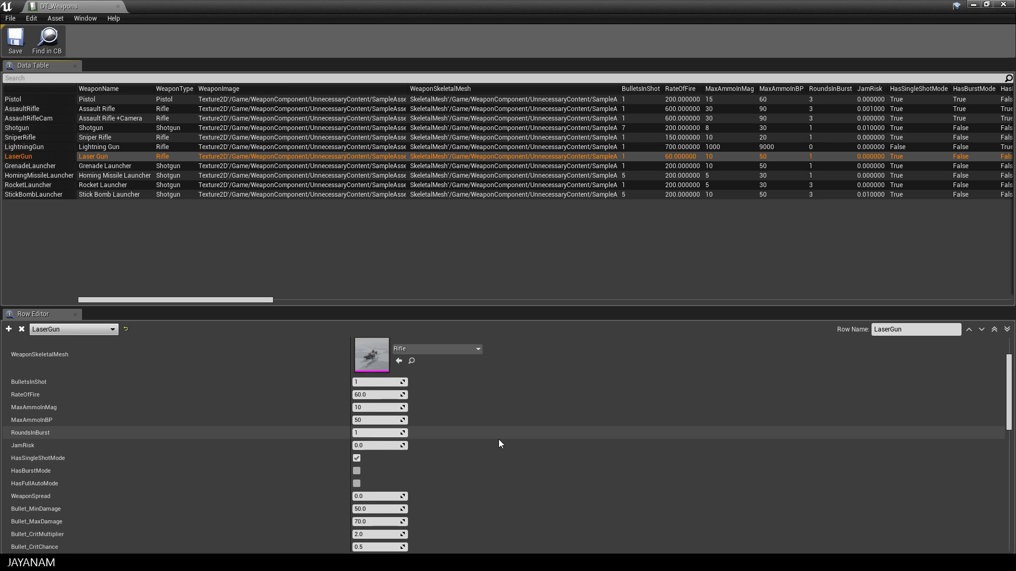
{"action": "scroll", "scroll_direction": "down", "scroll_amount": 3}
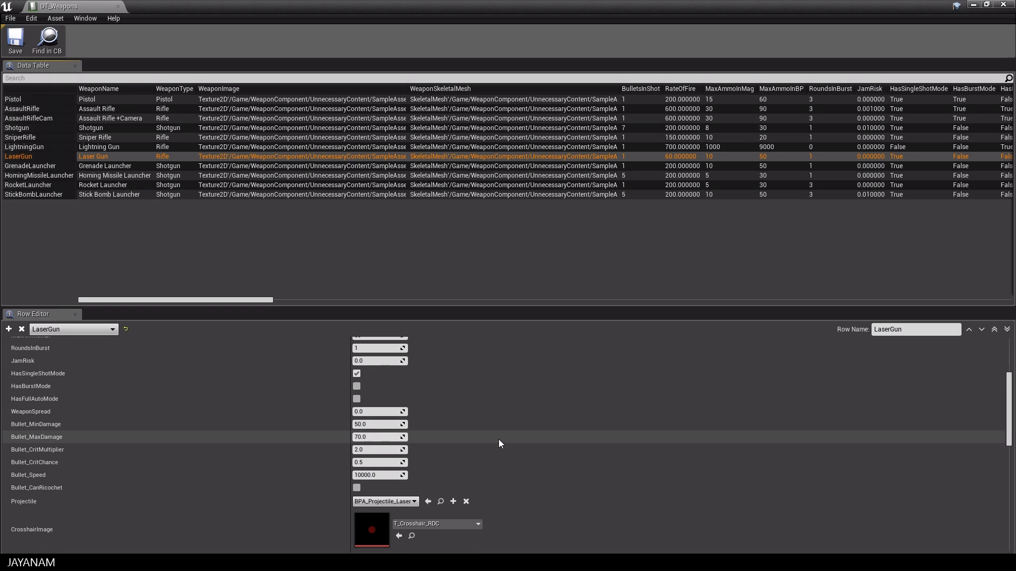
{"action": "scroll", "scroll_direction": "down", "scroll_amount": 3}
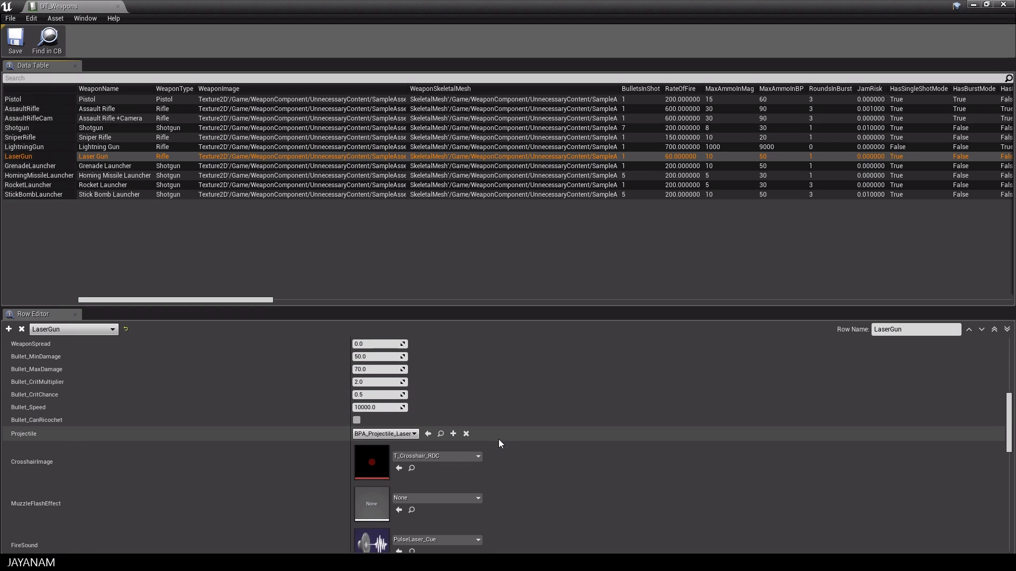
{"action": "scroll", "scroll_direction": "down", "scroll_amount": 3}
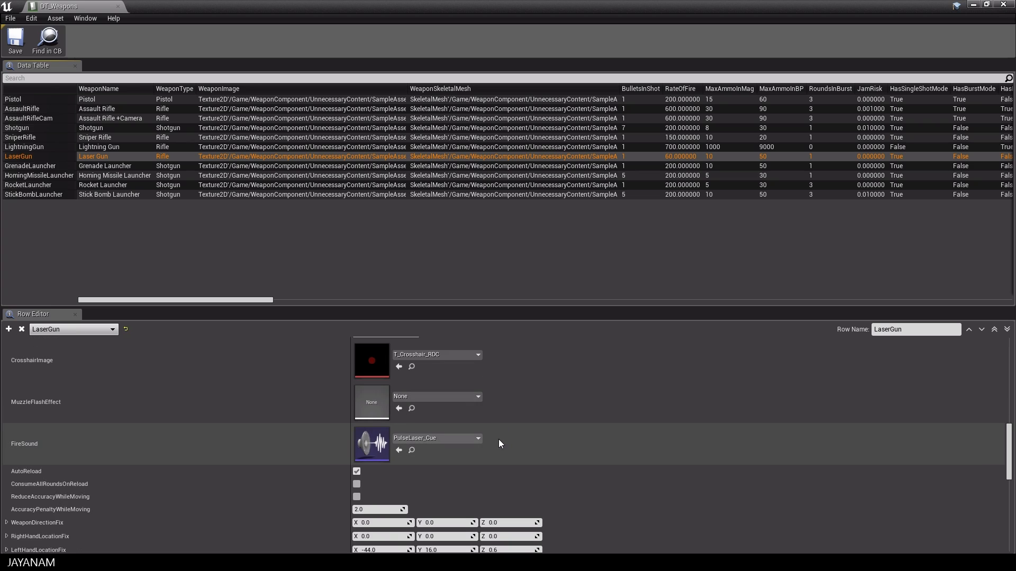
{"action": "scroll", "scroll_direction": "down", "scroll_amount": 3}
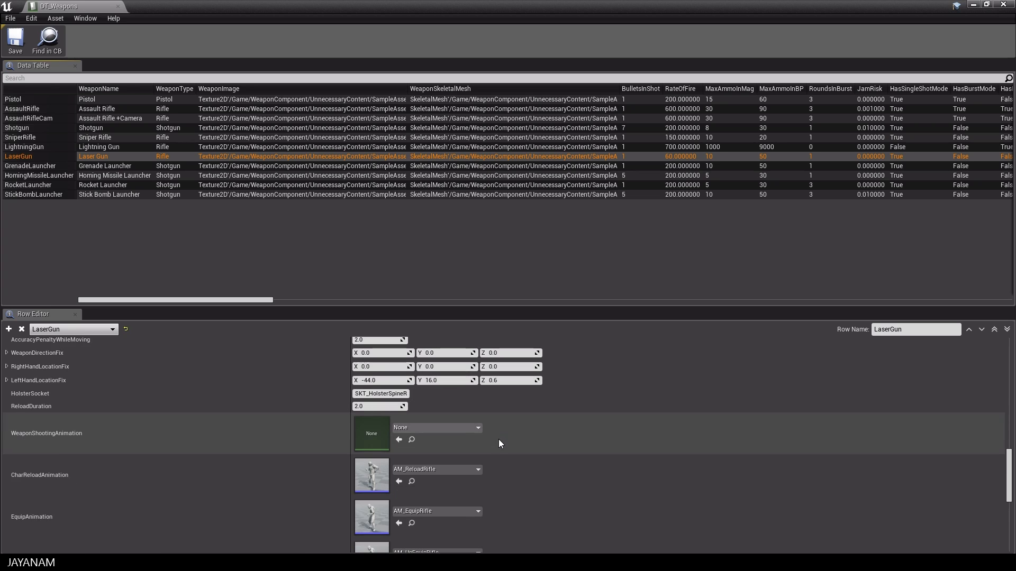
{"action": "scroll", "scroll_direction": "down", "scroll_amount": 3}
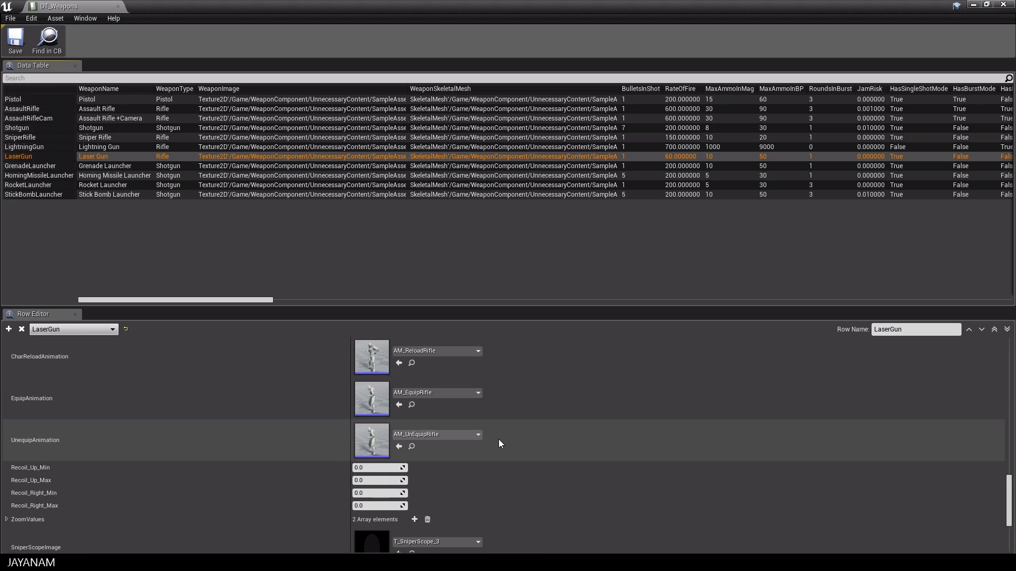
{"action": "scroll", "scroll_direction": "down", "scroll_amount": 3}
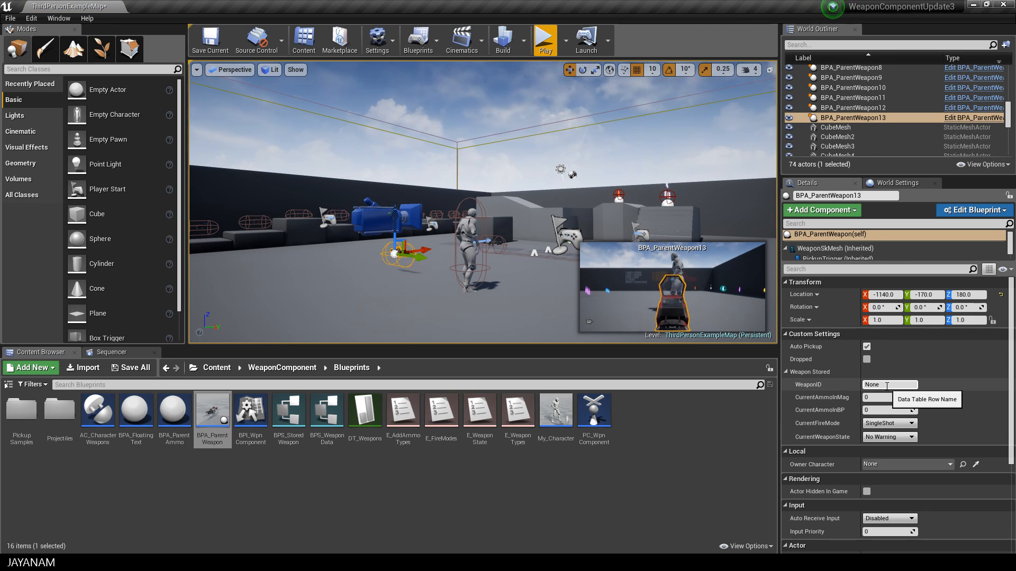
Give BPA_ParentWeapon13 9999 ammo, FullAuto fire mode, Dropped, and AssaultRifle WeaponID.
{"action": "left_click", "coordinate": [887, 397]}
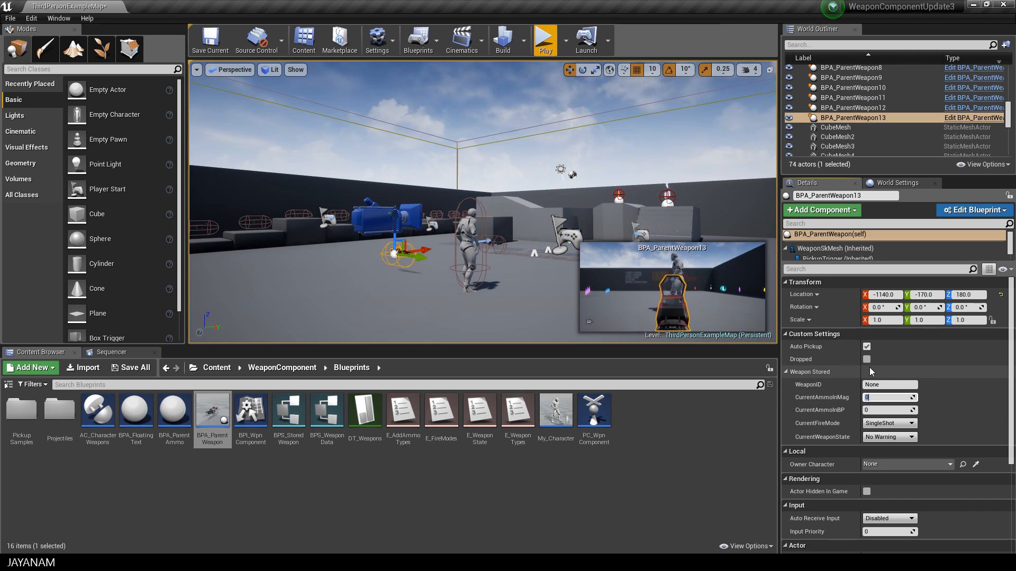
{"action": "type", "text": "9999"}
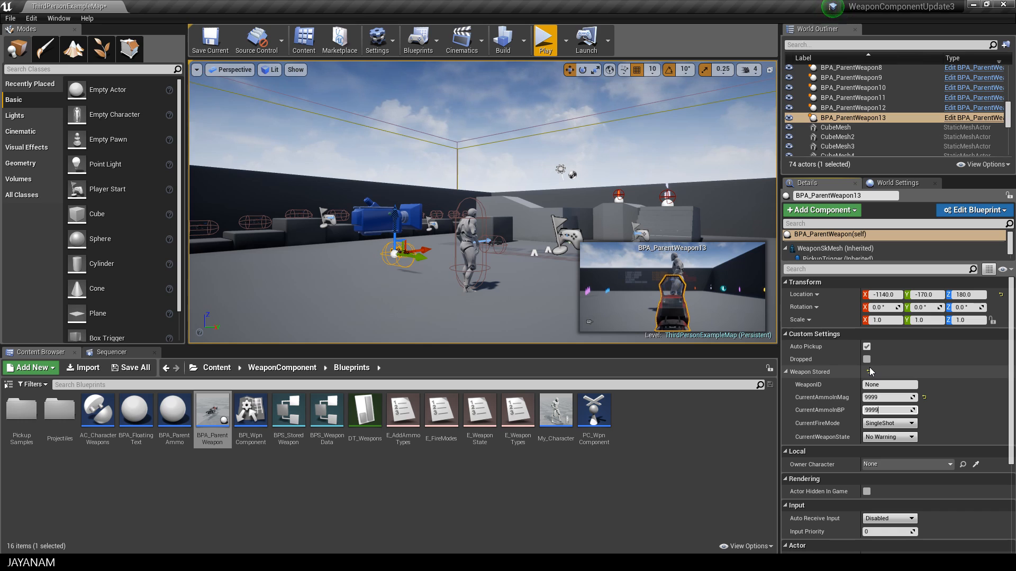
{"action": "left_click", "coordinate": [889, 423]}
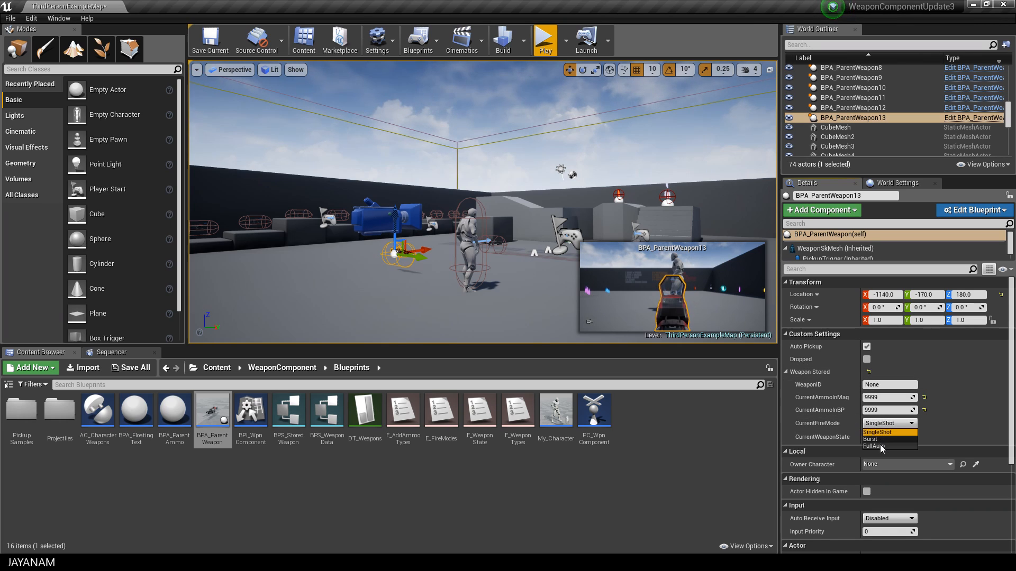
{"action": "left_click", "coordinate": [875, 447]}
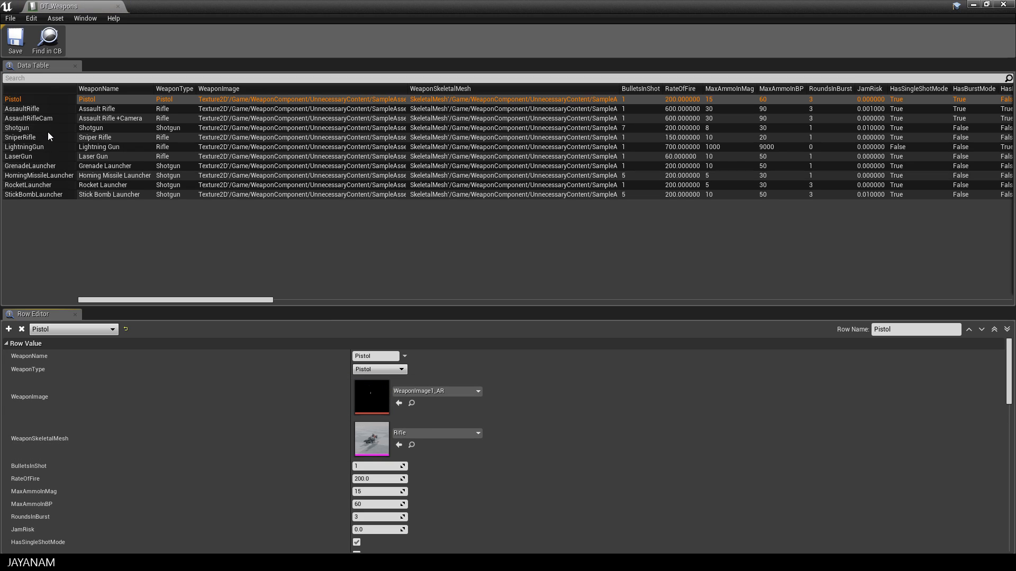
{"action": "mouse_move", "coordinate": [56, 205]}
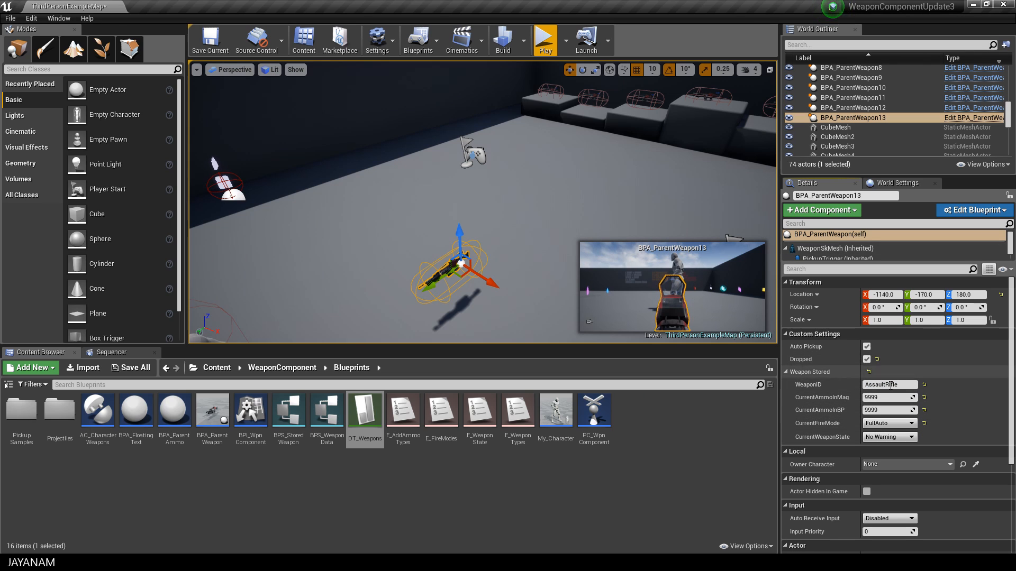
{"action": "left_click", "coordinate": [544, 40]}
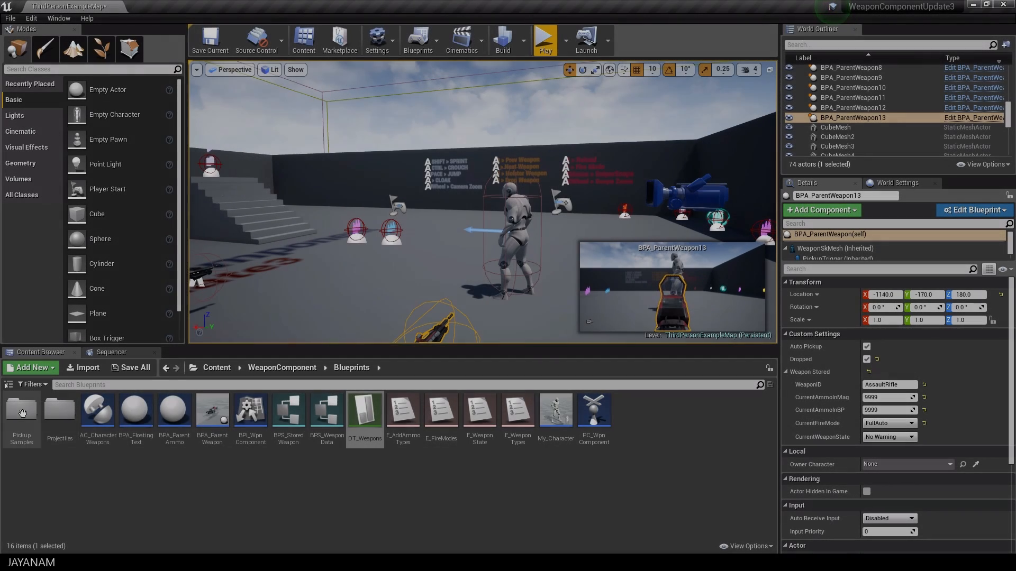
Place BPA_Ammo samples from PickupSamples, including a 999-ammo refill, and play-test them.
{"action": "double_click", "coordinate": [21, 412]}
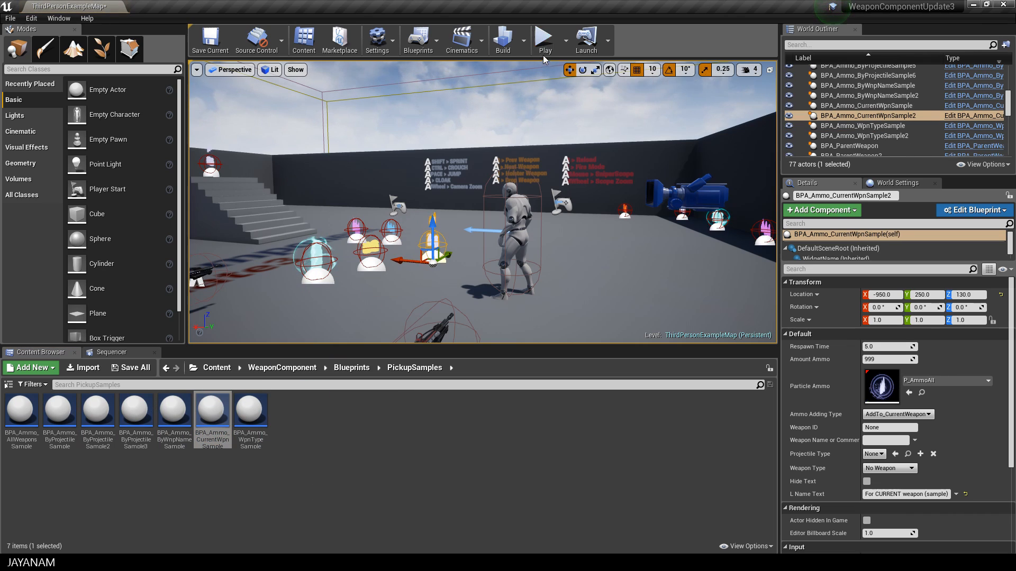
{"action": "left_click", "coordinate": [545, 41]}
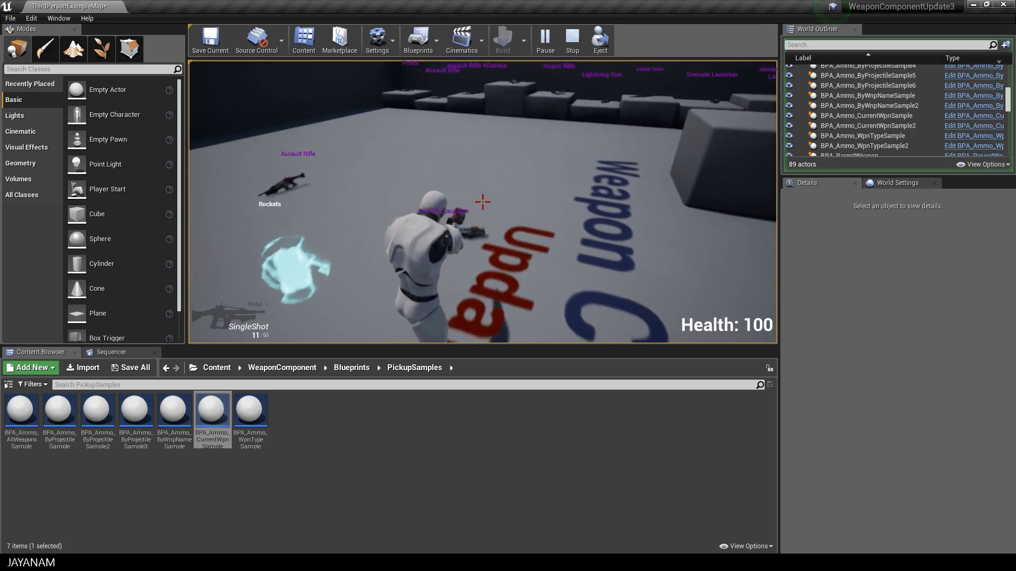
{"action": "left_click", "coordinate": [571, 40]}
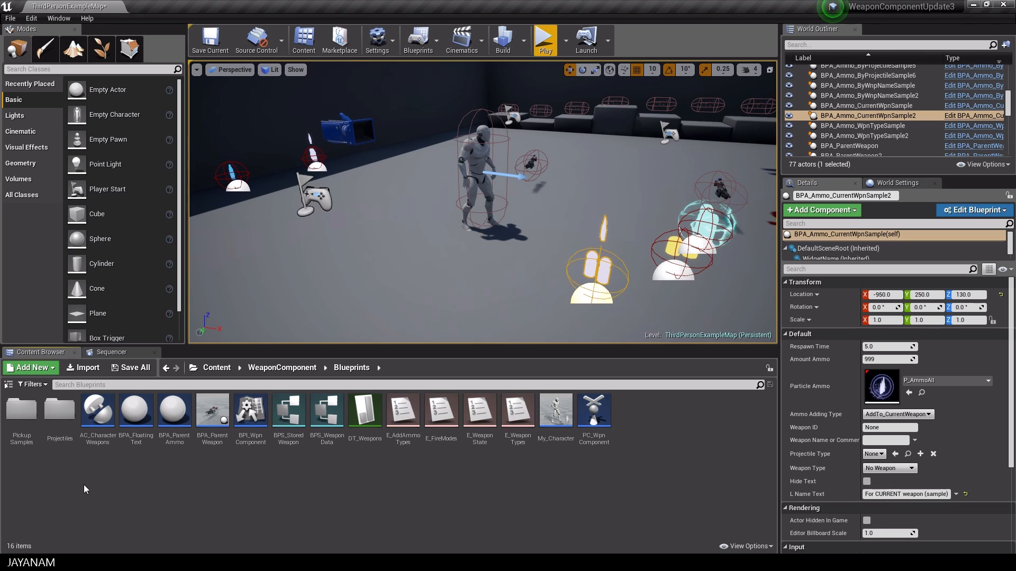
Browse the parent, homing missile and rocket projectile blueprints in Projectiles, then play the level.
{"action": "double_click", "coordinate": [59, 409]}
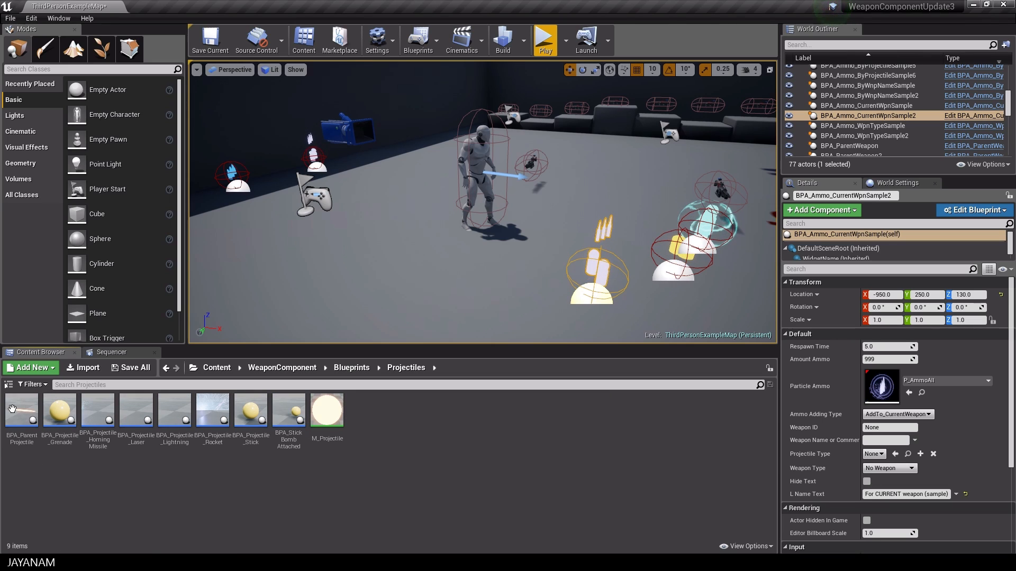
{"action": "left_click", "coordinate": [21, 410]}
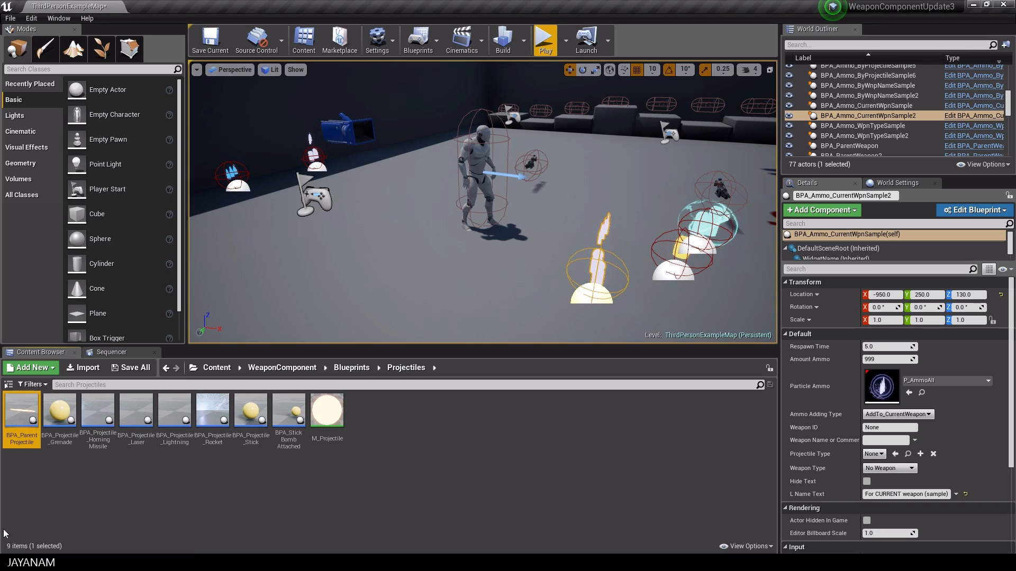
{"action": "mouse_move", "coordinate": [136, 410]}
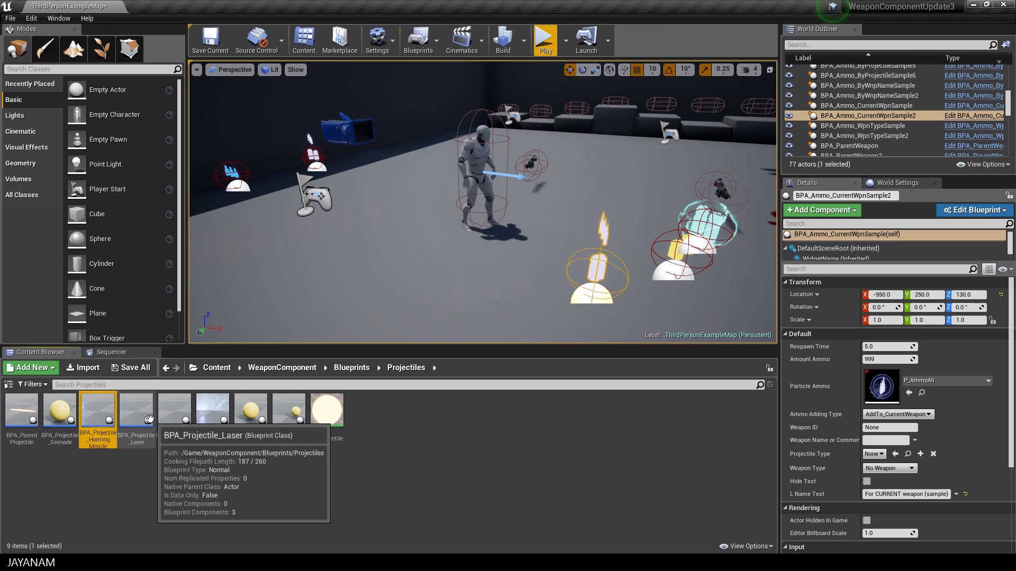
{"action": "left_click", "coordinate": [173, 410]}
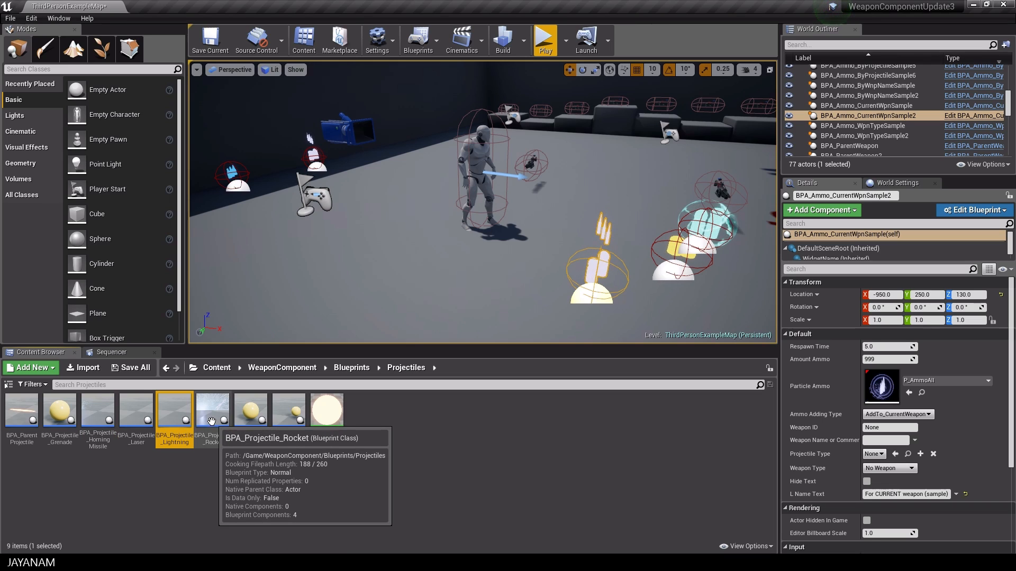
{"action": "left_click", "coordinate": [213, 409]}
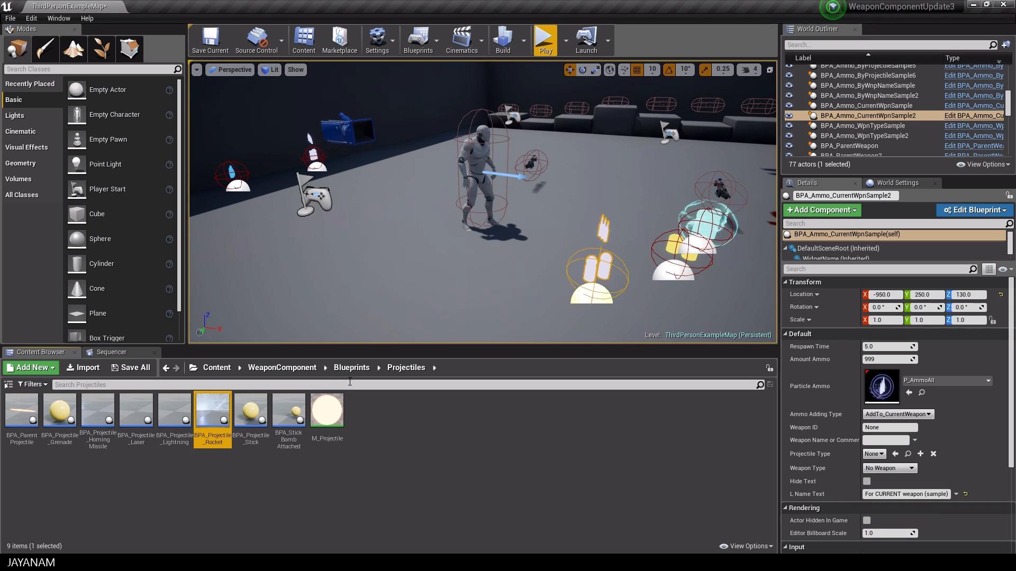
{"action": "left_click", "coordinate": [544, 40]}
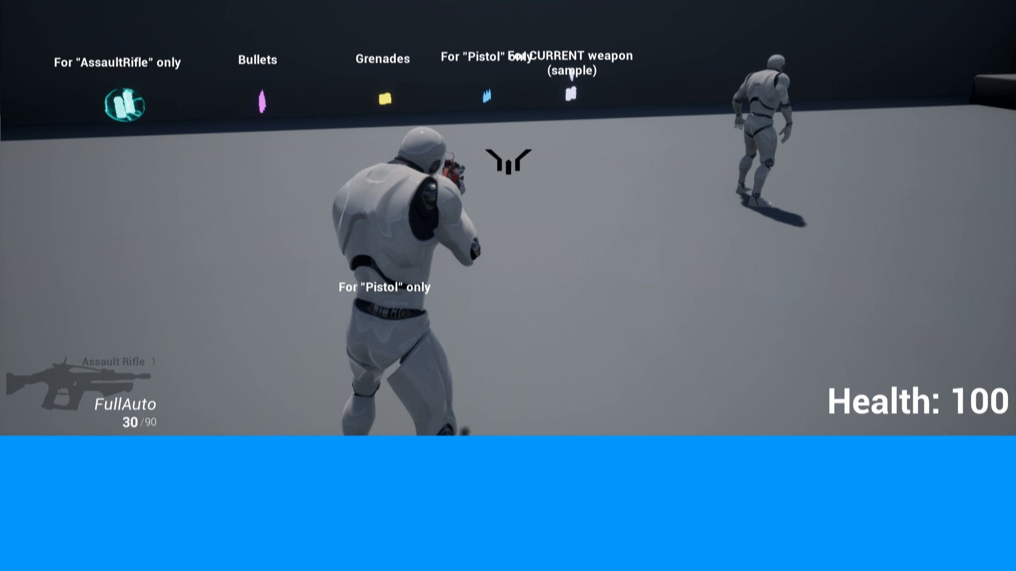